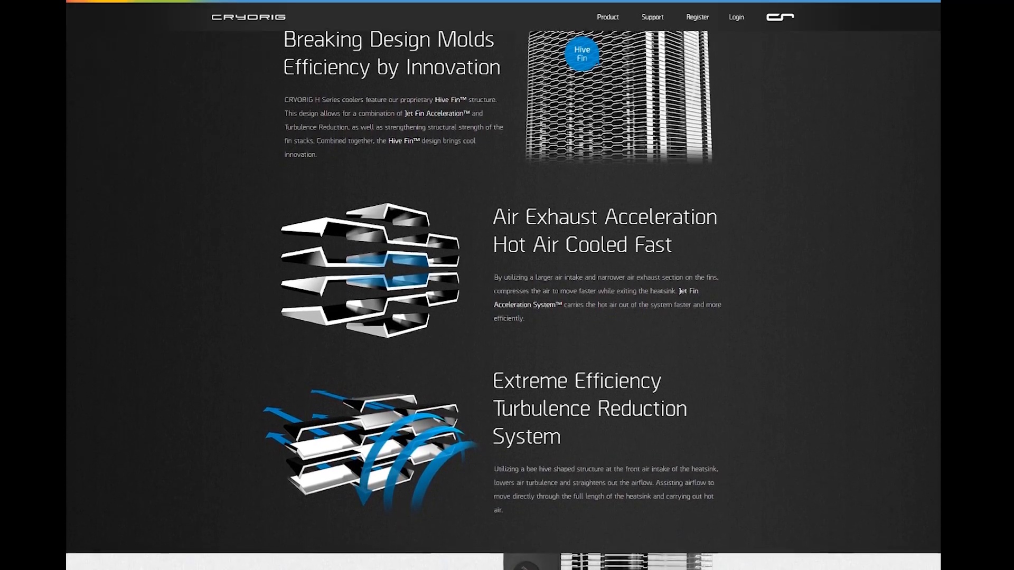
- Scroll the Cryorig H7 page down to the Optimized Heatpipe Positioning section
scroll("down", 3)
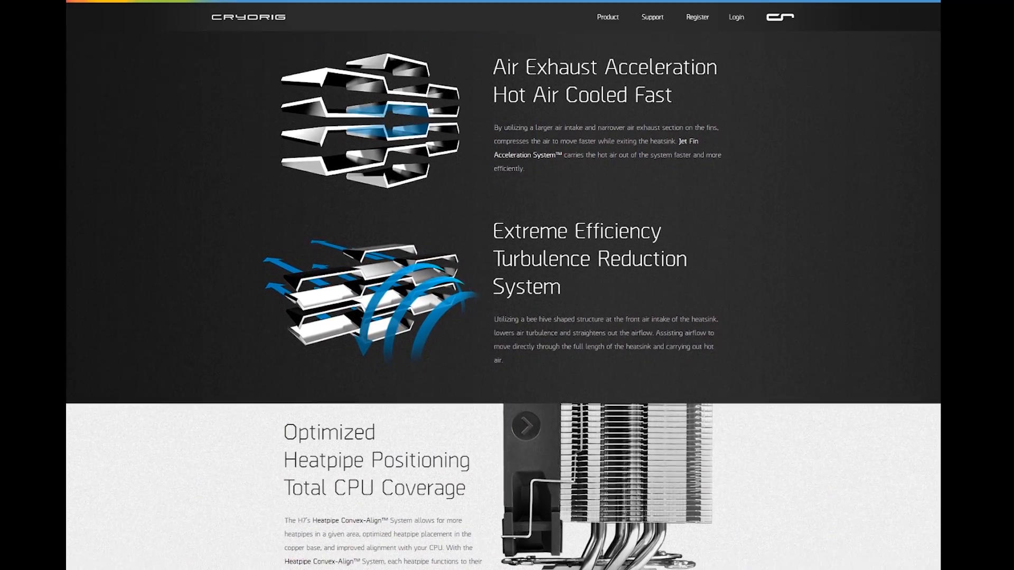
scroll("down", 3)
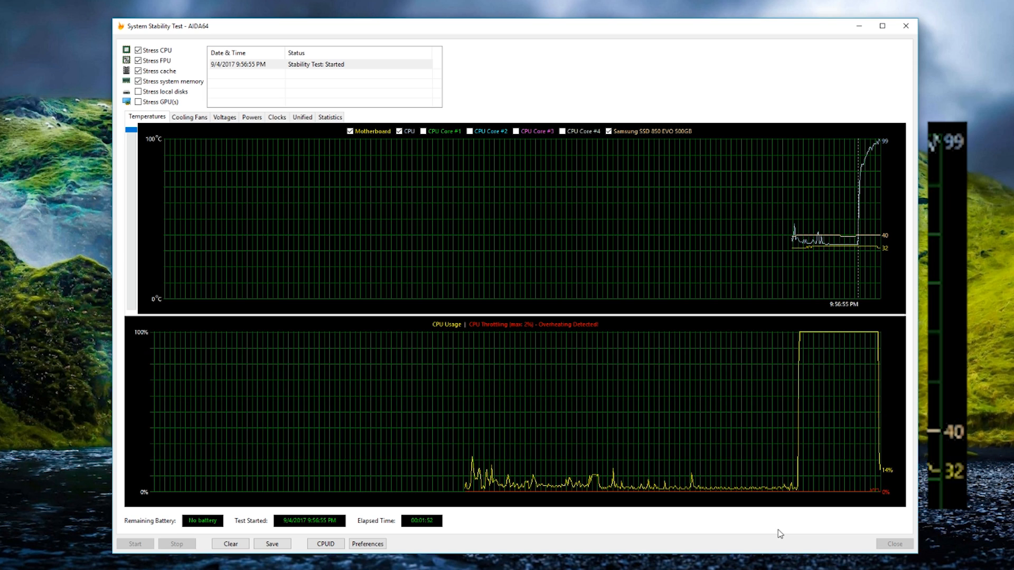
- Stop the AIDA64 stability test and bring up HWMonitor's per-core maximum temperatures
left_click(176, 544)
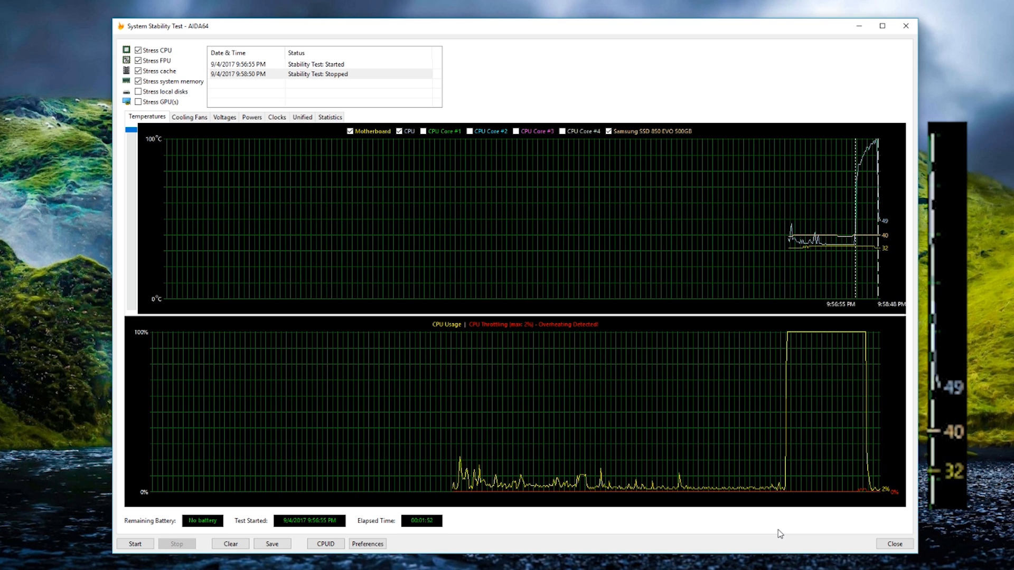
left_click(325, 543)
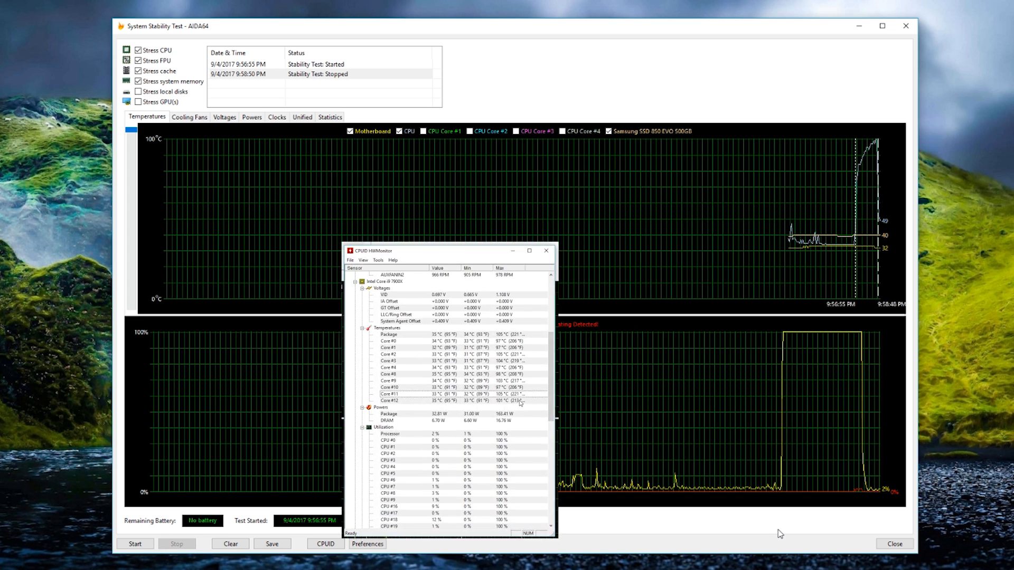